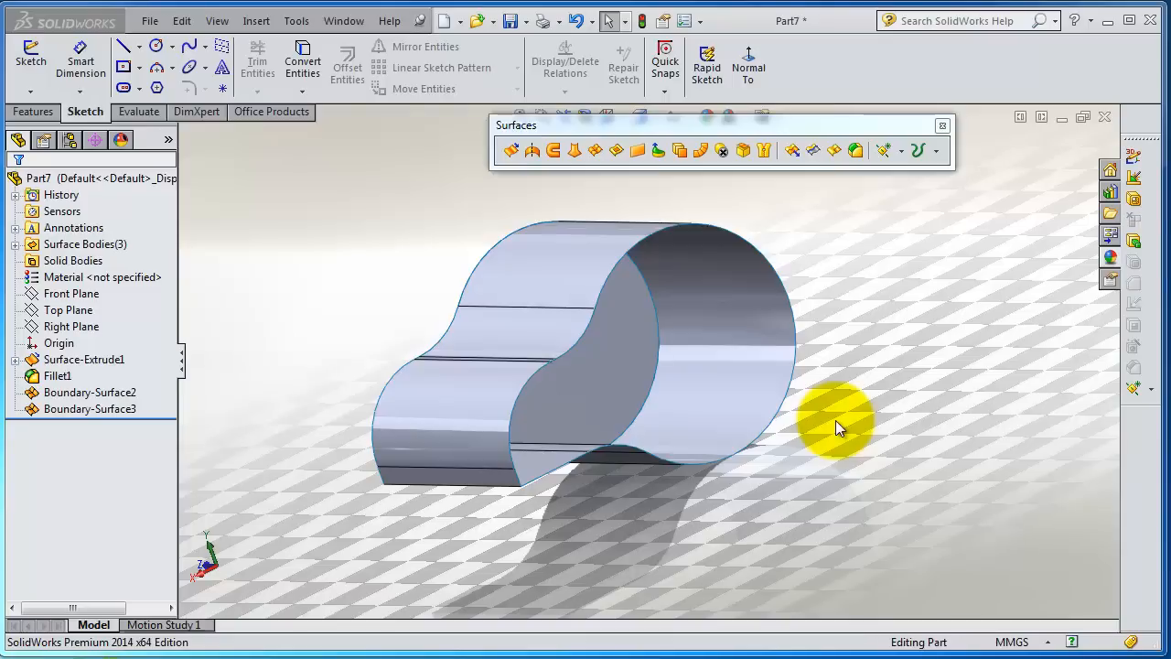
{"action": "mouse_move", "coordinate": [832, 301]}
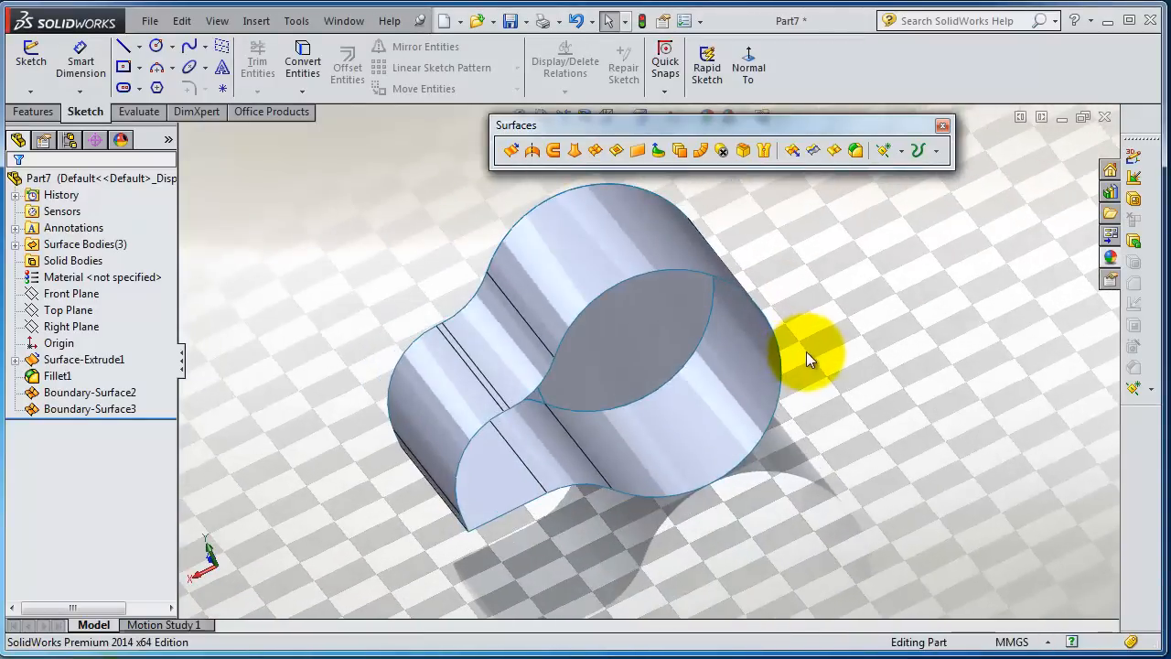
{"action": "mouse_move", "coordinate": [790, 355]}
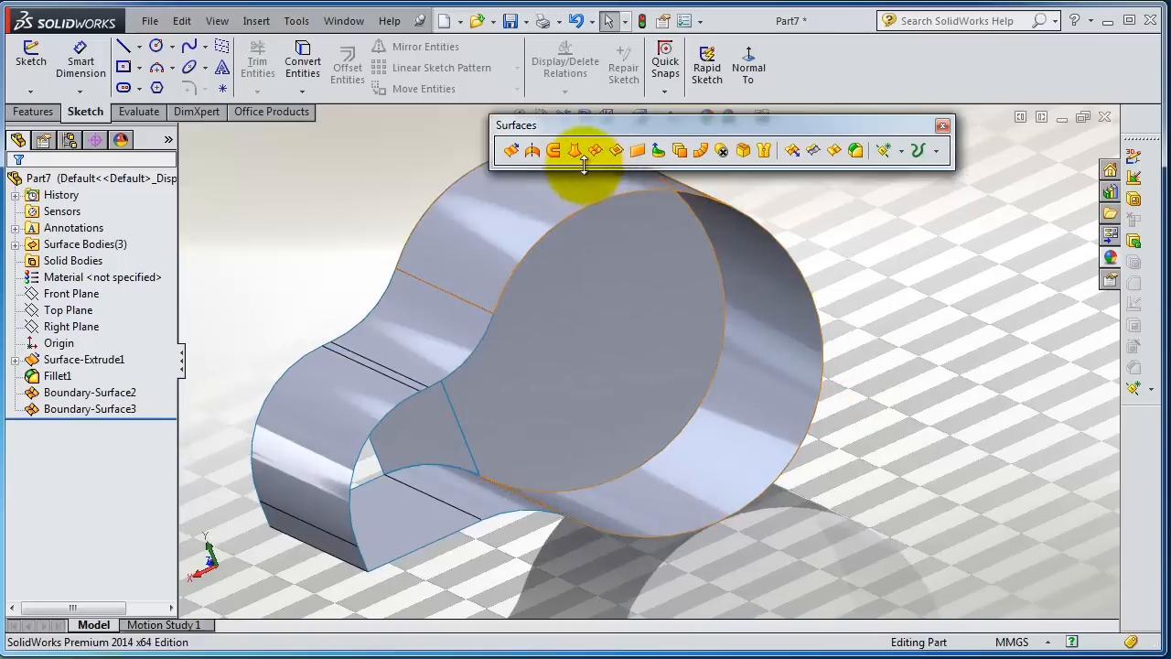
{"action": "mouse_move", "coordinate": [596, 150]}
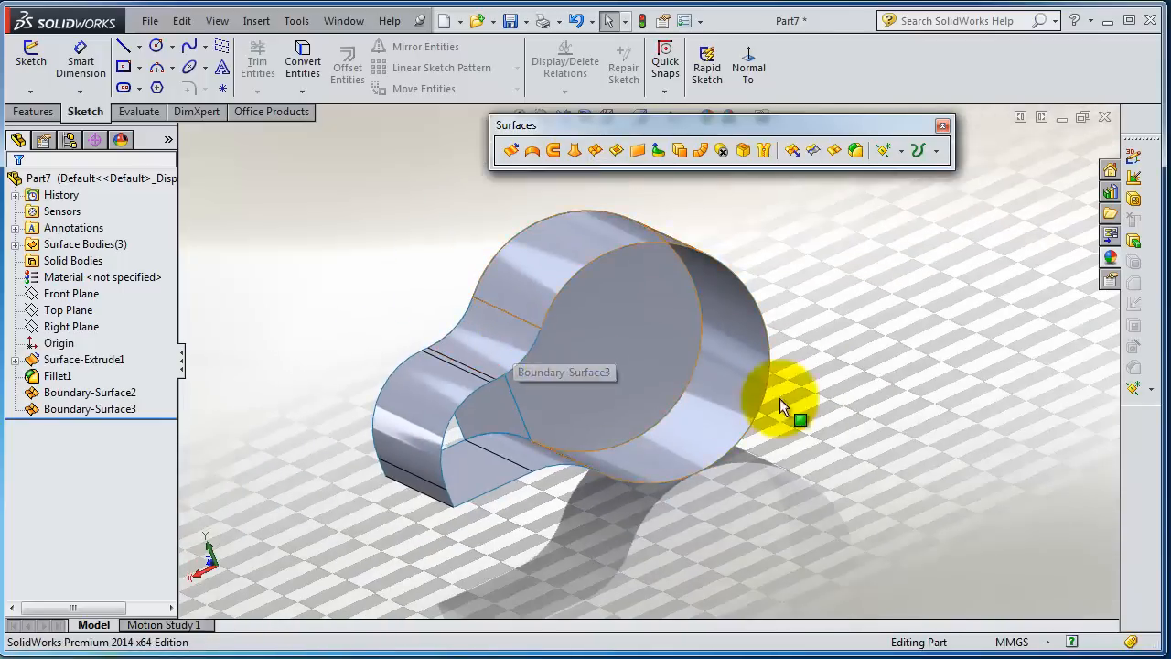
Step: Start a new sketch on the Front Plane and view it normal to the plane
{"action": "left_click_drag", "start_coordinate": [784, 406], "coordinate": [622, 318]}
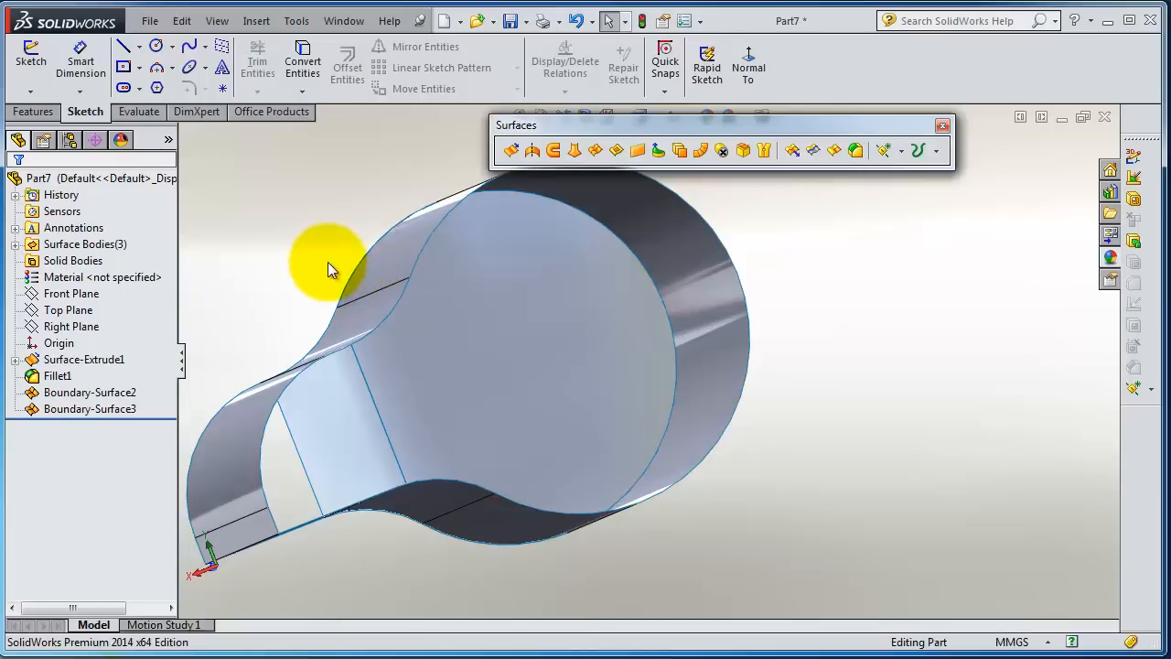
{"action": "left_click", "coordinate": [72, 293]}
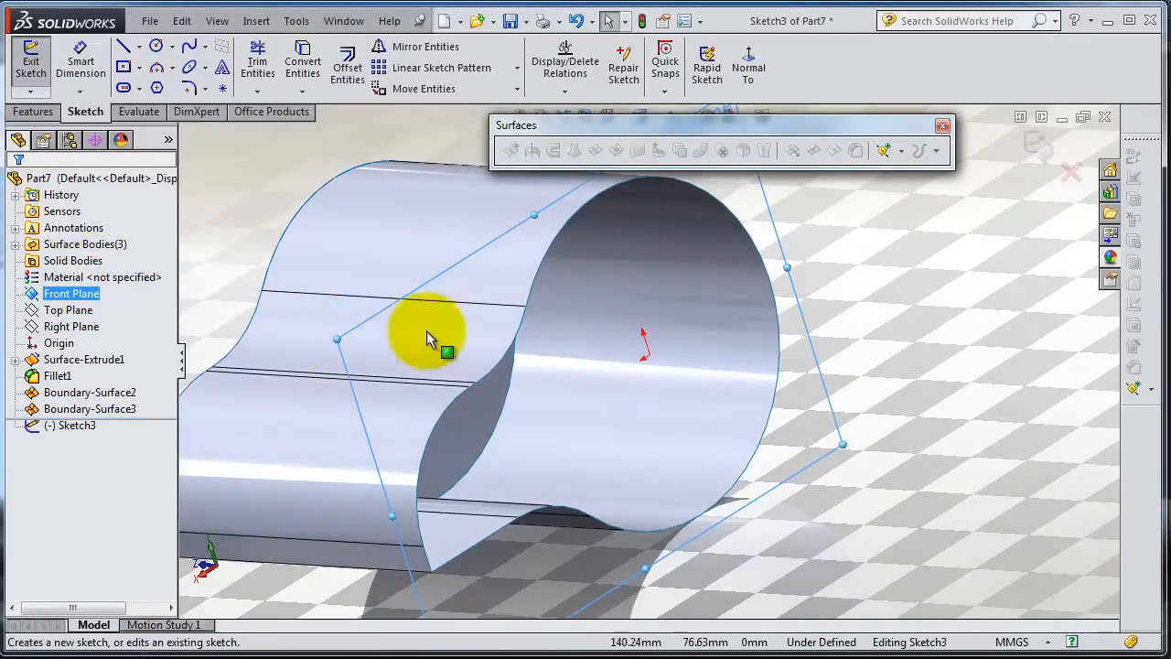
{"action": "left_click", "coordinate": [747, 64]}
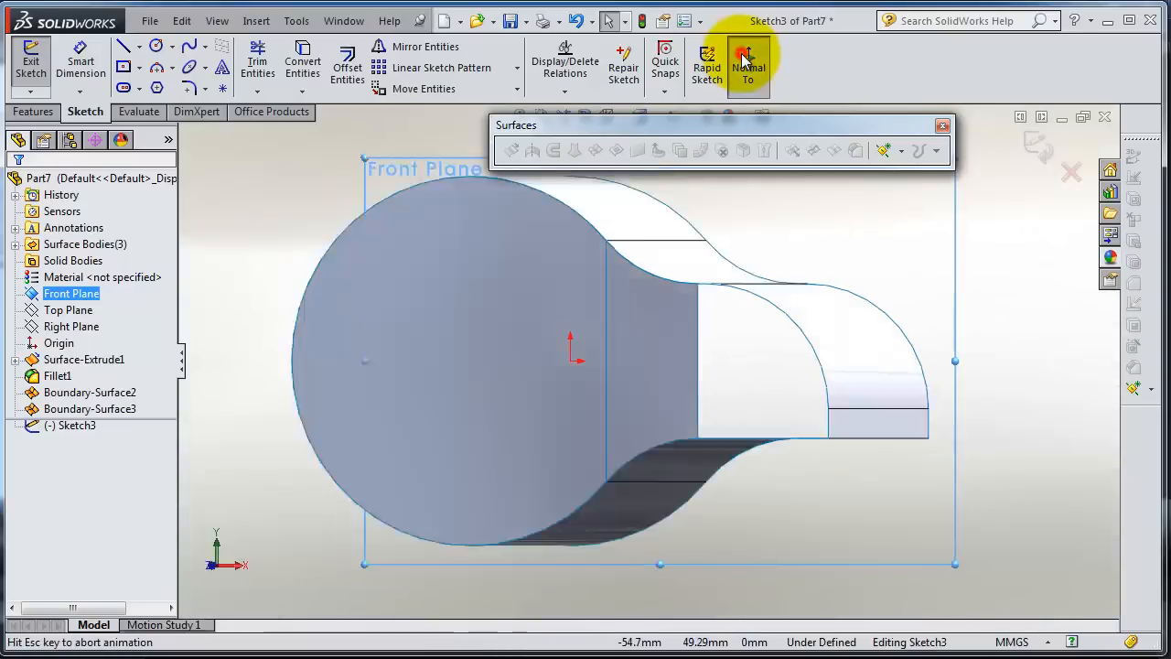
{"action": "left_click", "coordinate": [748, 64]}
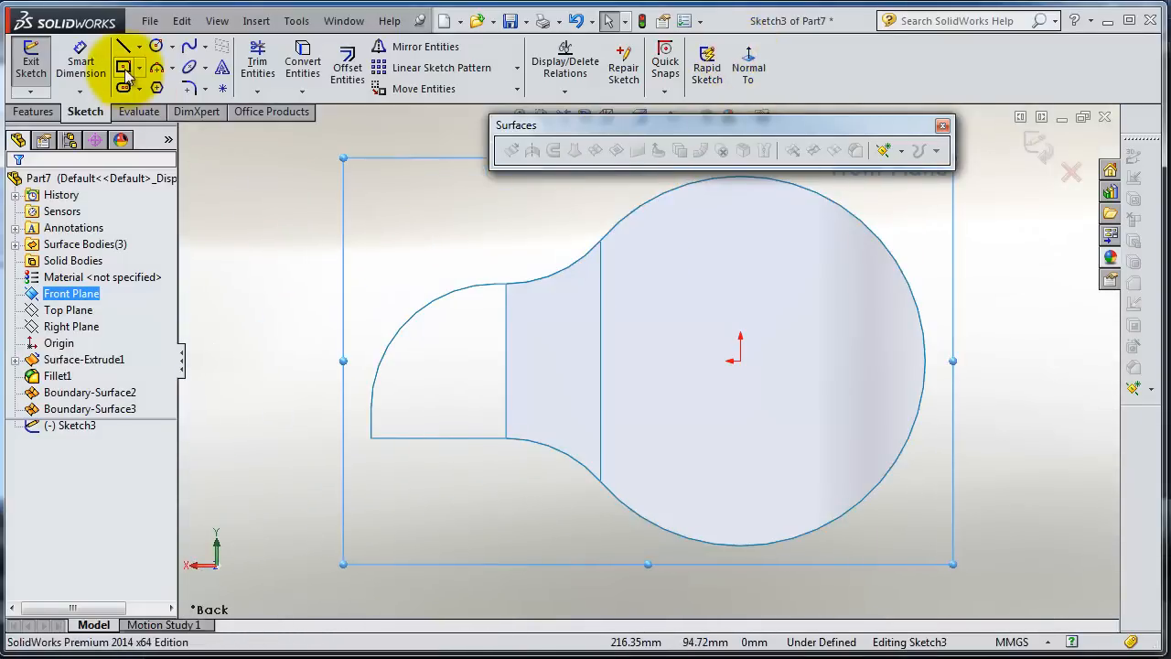
{"action": "mouse_move", "coordinate": [505, 344]}
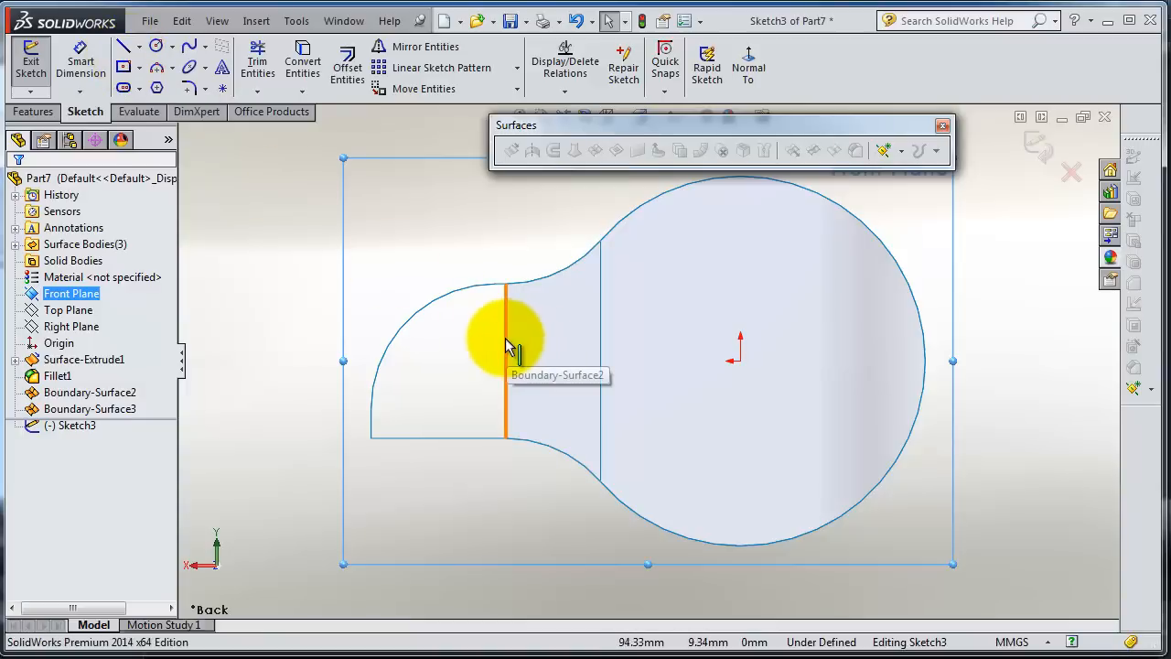
Step: Convert the edges of Boundary-Surface2 and Boundary-Surface3 into the sketch
{"action": "left_click", "coordinate": [600, 357]}
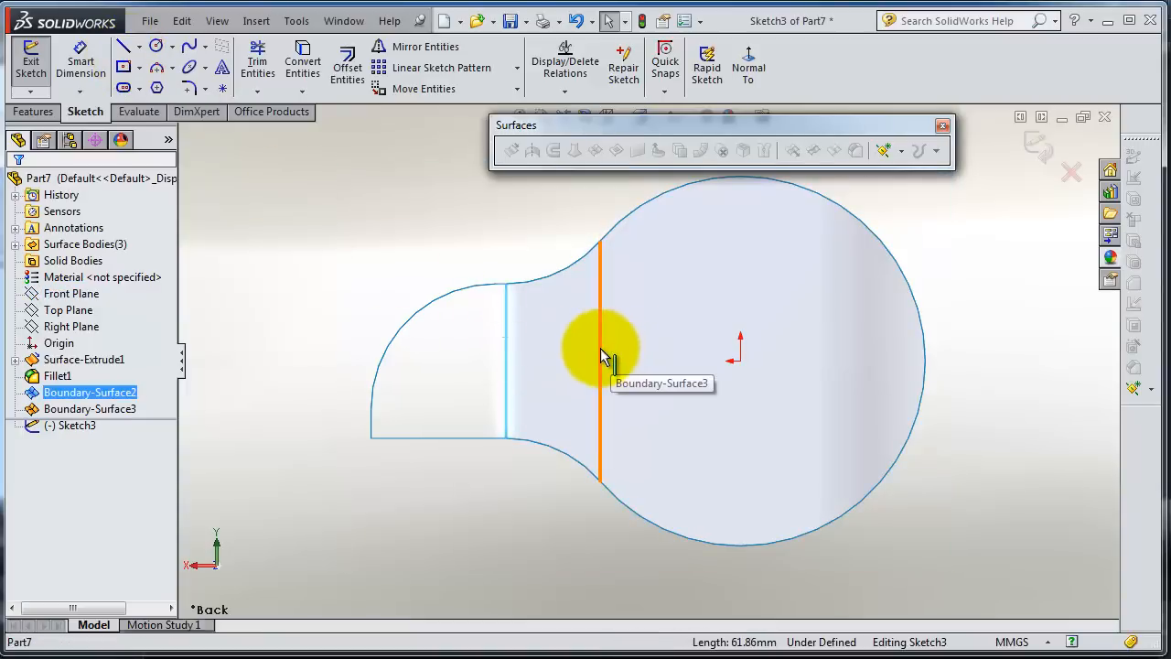
{"action": "left_click", "coordinate": [302, 62]}
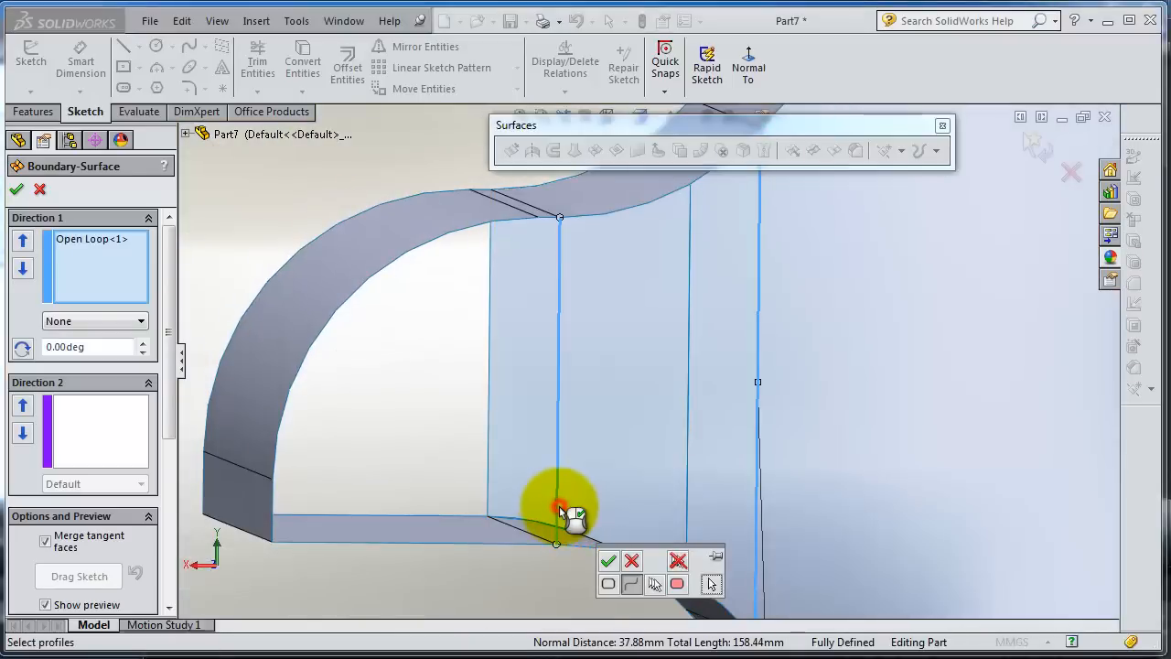
Step: Try a boundary surface from both sketch lines, then cancel it after the rebuild error
{"action": "left_click", "coordinate": [560, 512]}
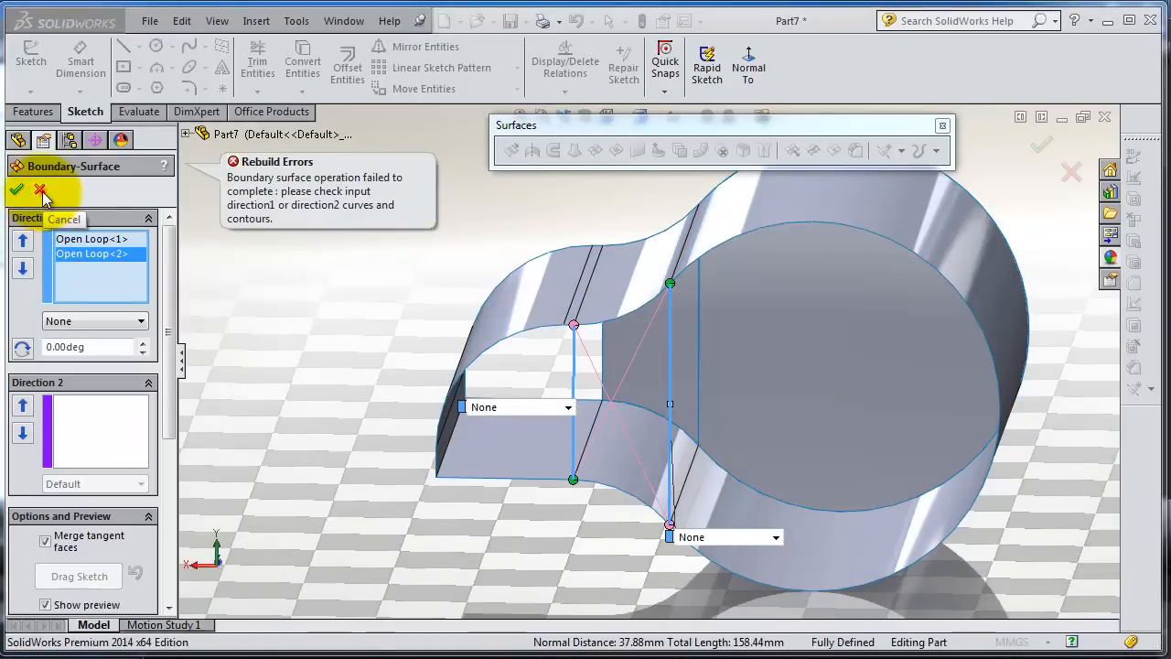
{"action": "left_click", "coordinate": [40, 188]}
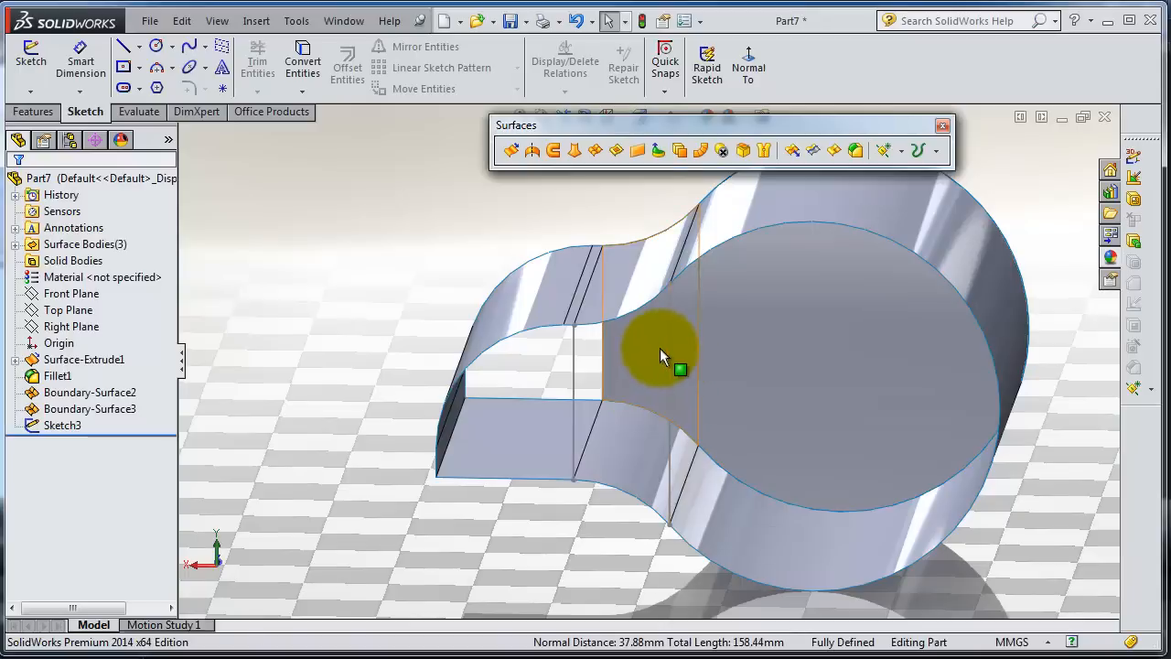
Step: Build a boundary surface across the gap using the two sketch lines as Direction 1 curves
{"action": "left_click", "coordinate": [533, 150]}
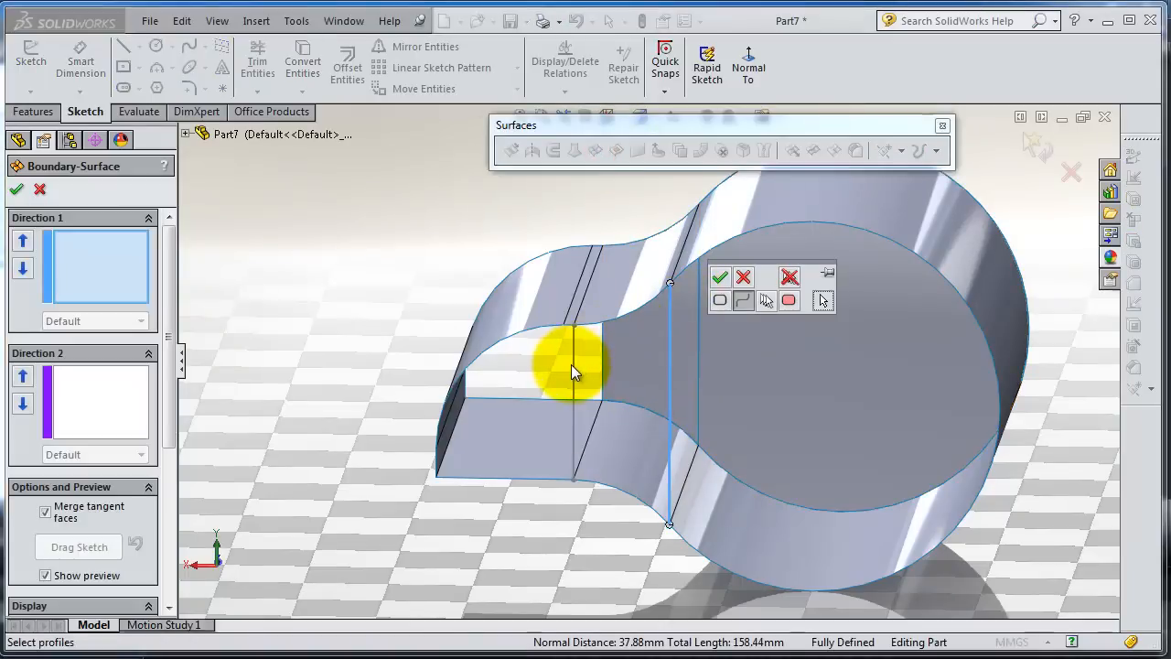
{"action": "mouse_move", "coordinate": [721, 278]}
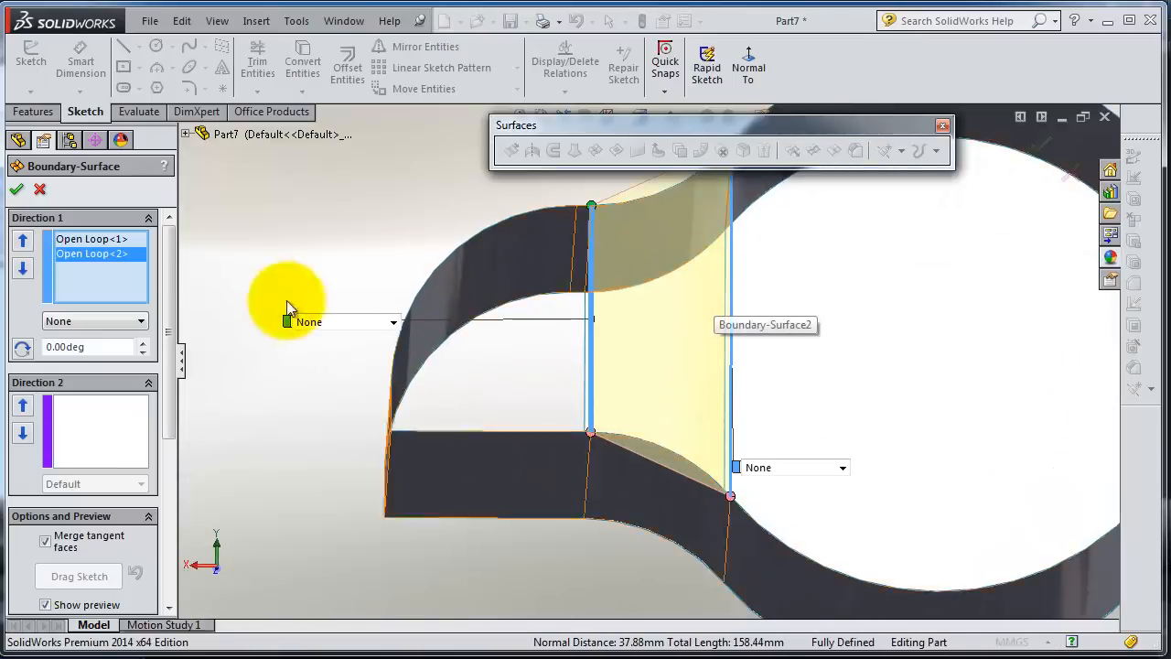
{"action": "left_click", "coordinate": [17, 189]}
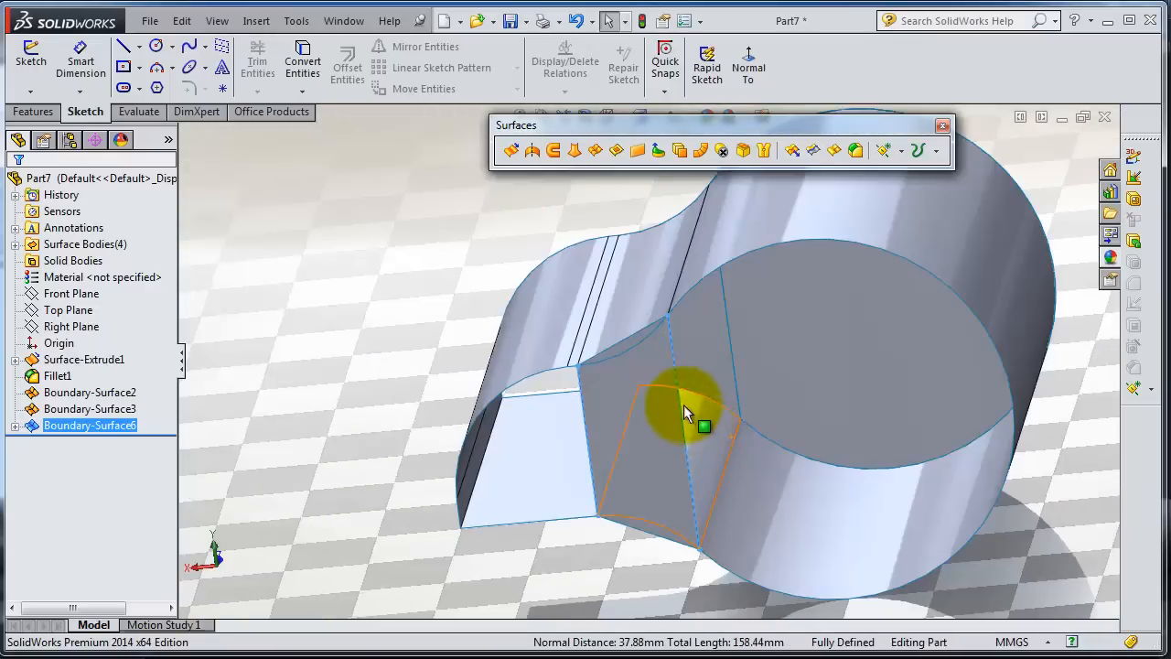
{"action": "left_click_drag", "start_coordinate": [686, 411], "coordinate": [970, 435]}
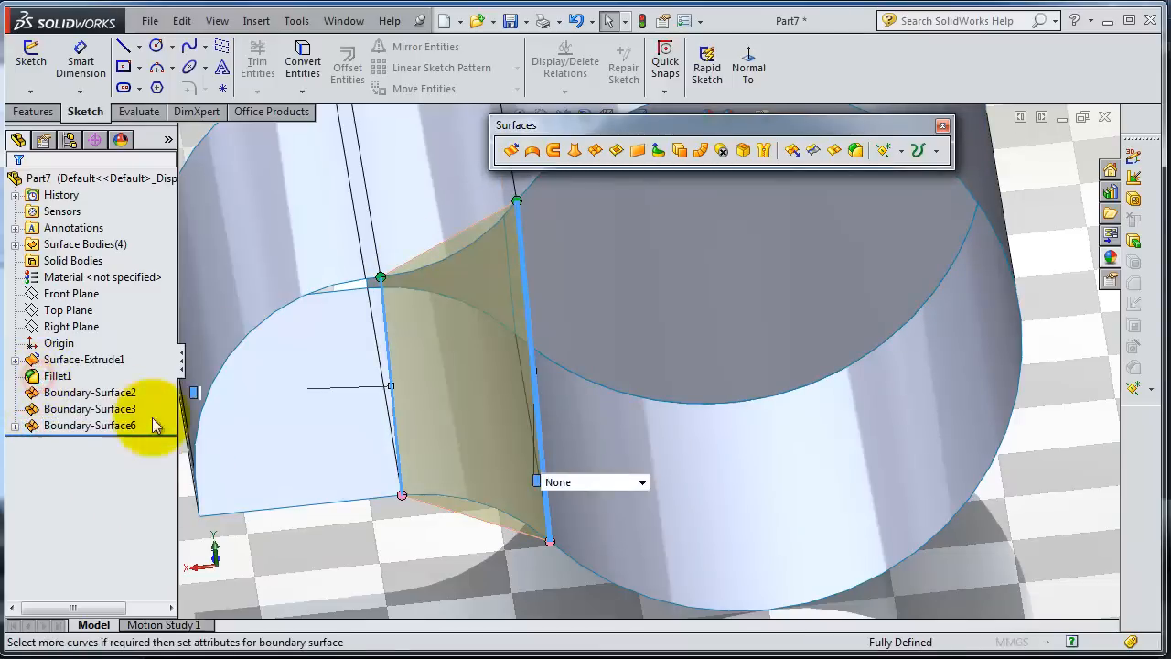
Step: Edit Boundary-Surface6 to add the two adjoining edges as Direction 2 curves
{"action": "double_click", "coordinate": [89, 424]}
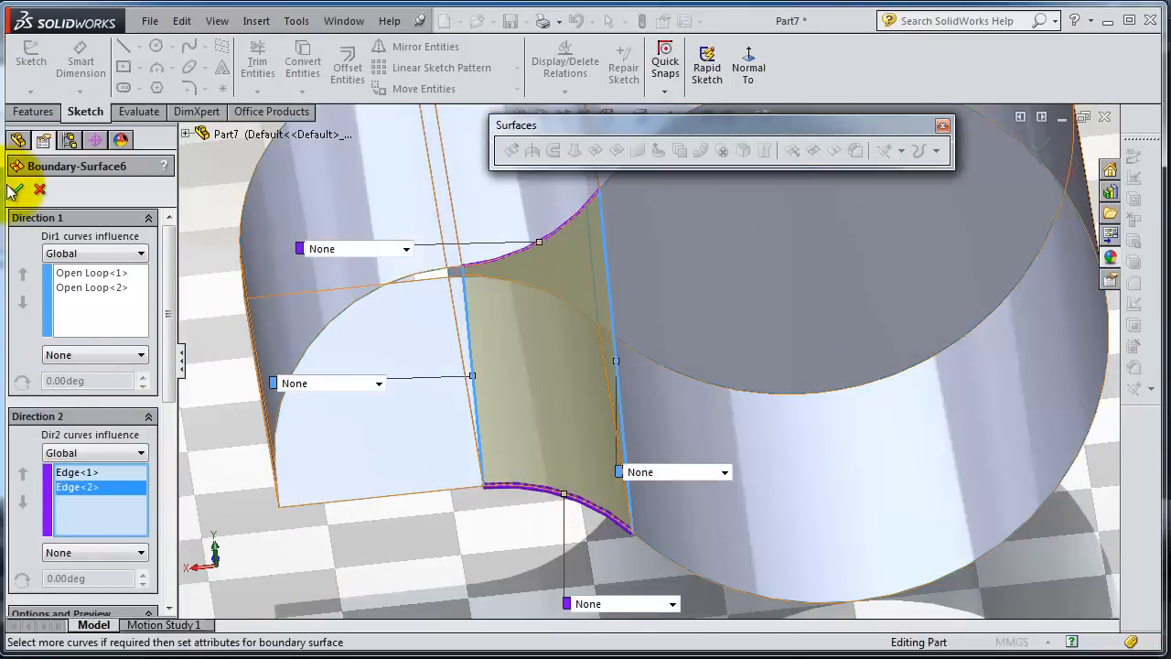
{"action": "left_click", "coordinate": [14, 188]}
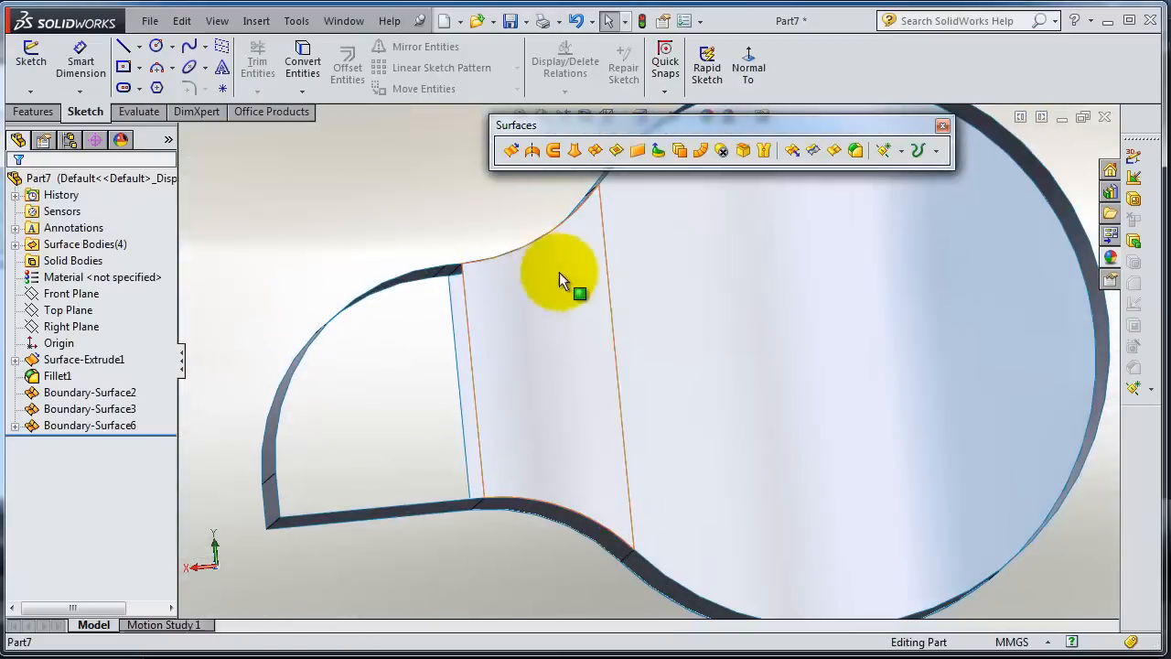
{"action": "left_click_drag", "start_coordinate": [564, 278], "coordinate": [619, 274]}
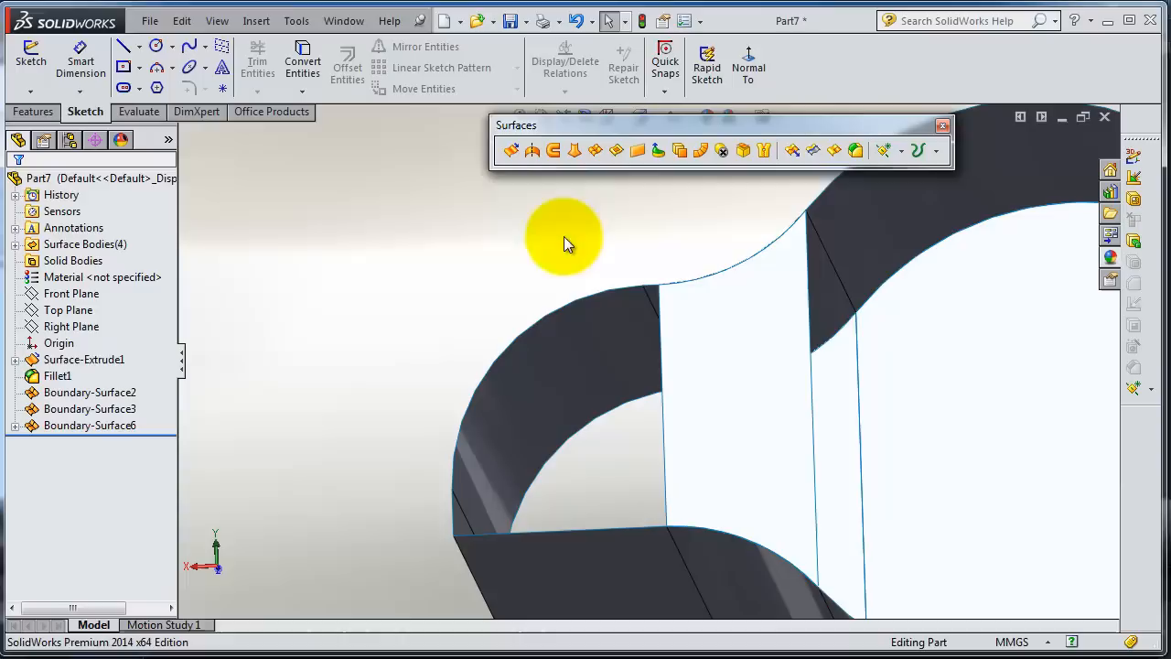
{"action": "mouse_move", "coordinate": [615, 150]}
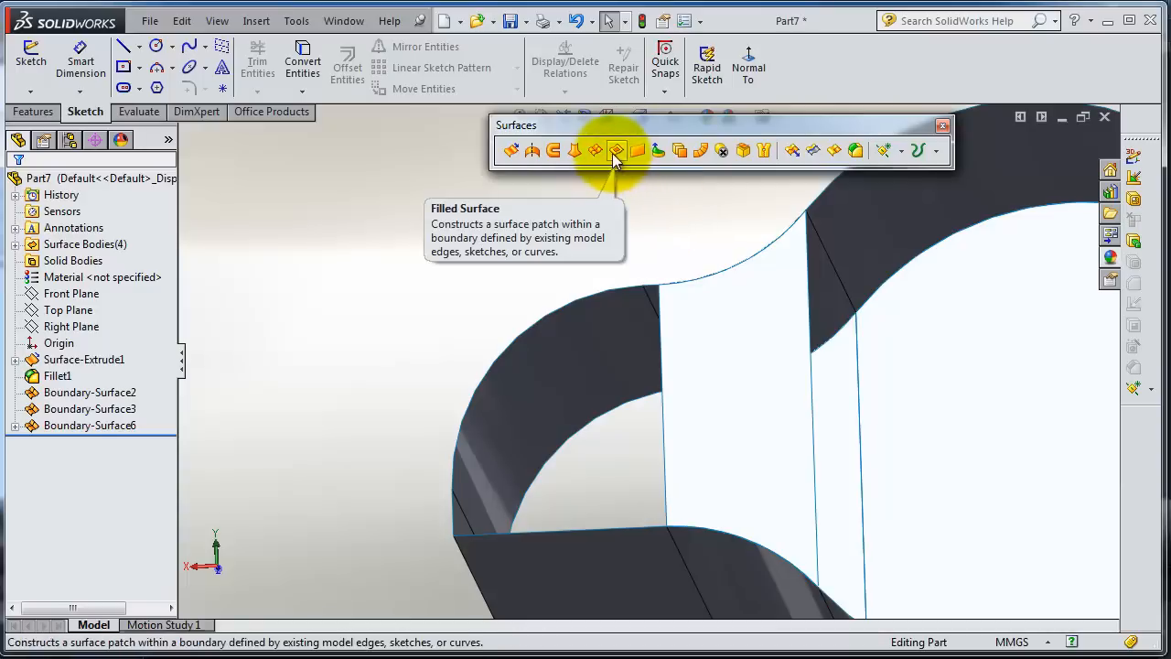
Step: Create Surface-Fill1 from the five edges around the open corner with Contact condition
{"action": "left_click", "coordinate": [615, 150]}
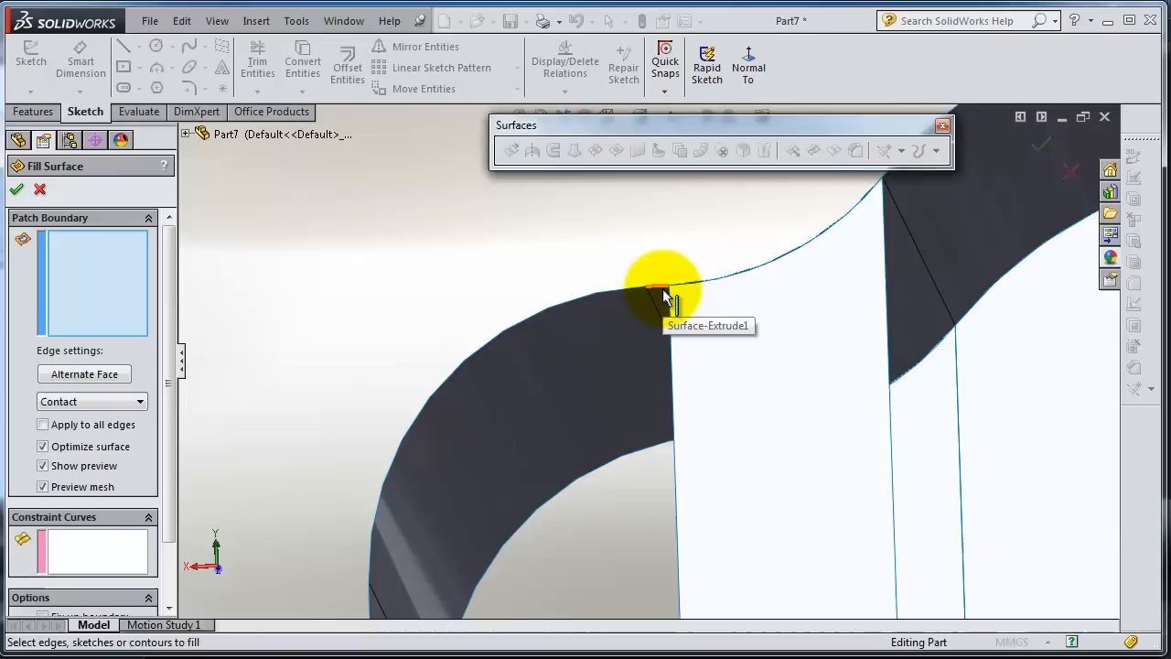
{"action": "left_click", "coordinate": [663, 289]}
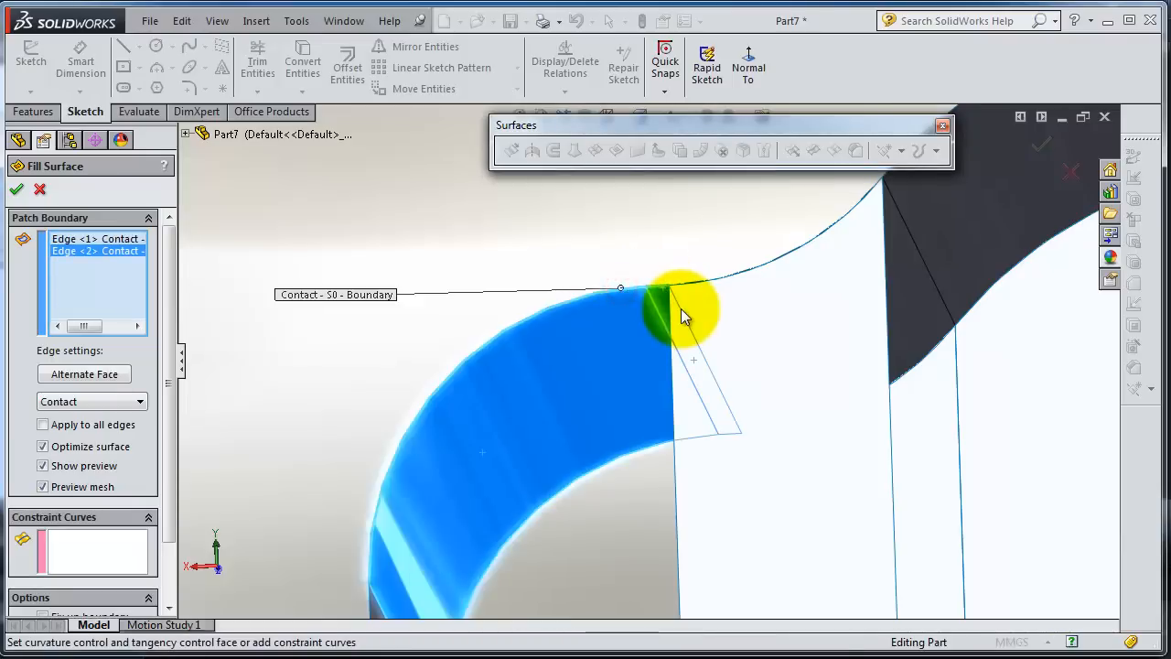
{"action": "left_click", "coordinate": [668, 320]}
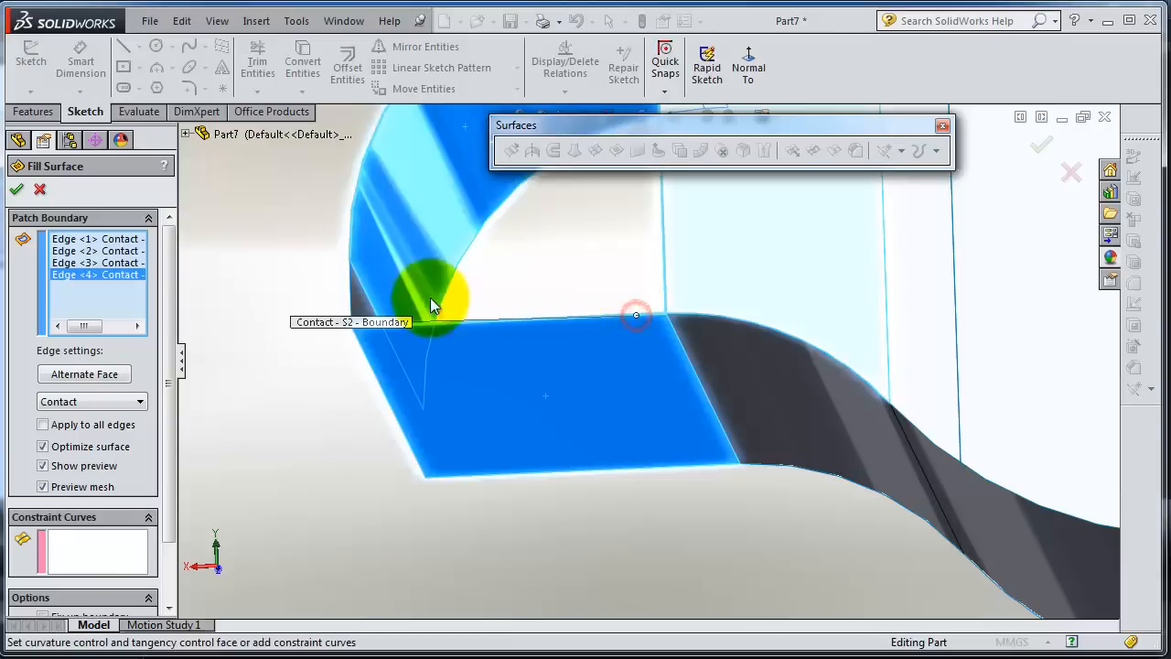
{"action": "left_click", "coordinate": [497, 278]}
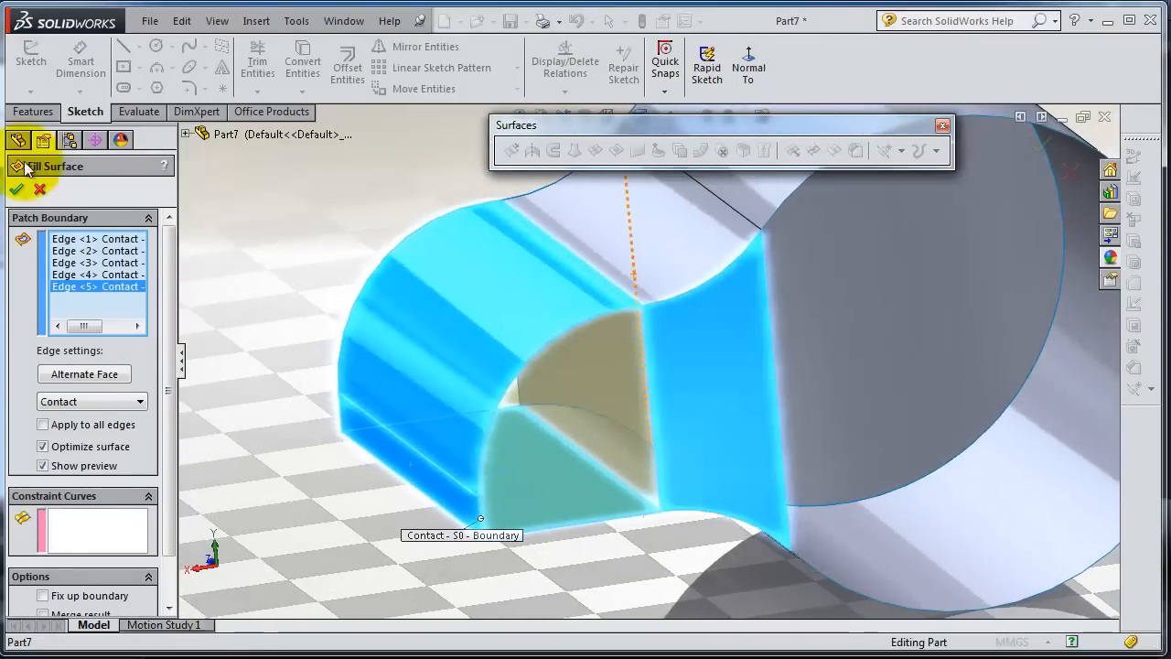
{"action": "left_click", "coordinate": [17, 188]}
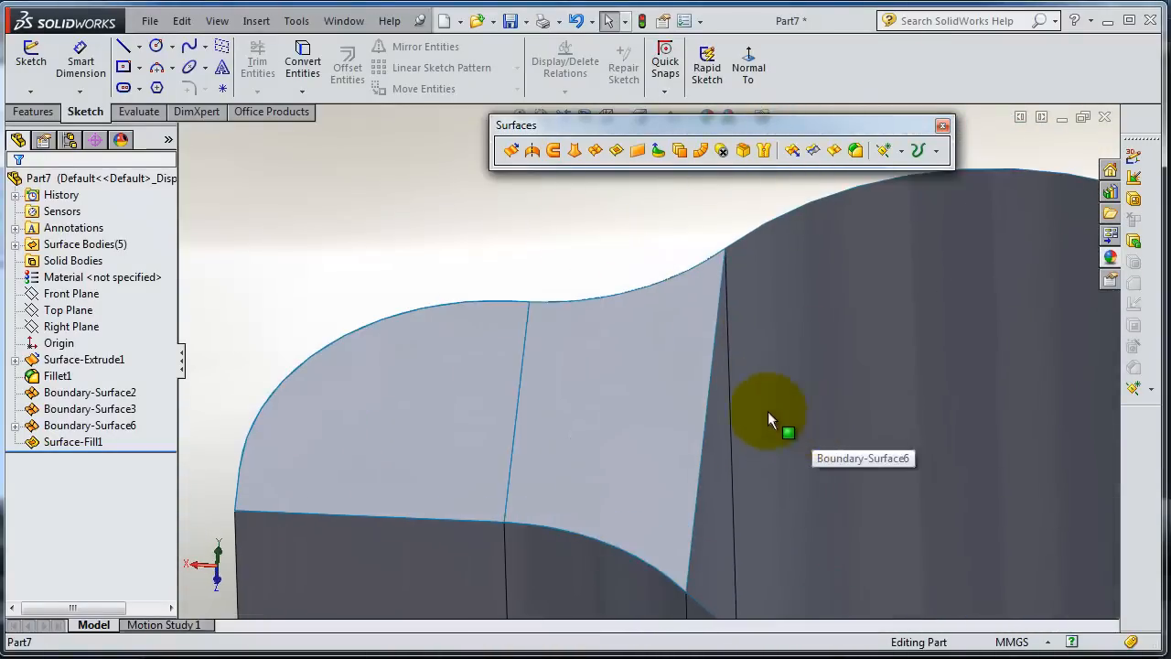
{"action": "mouse_move", "coordinate": [662, 402]}
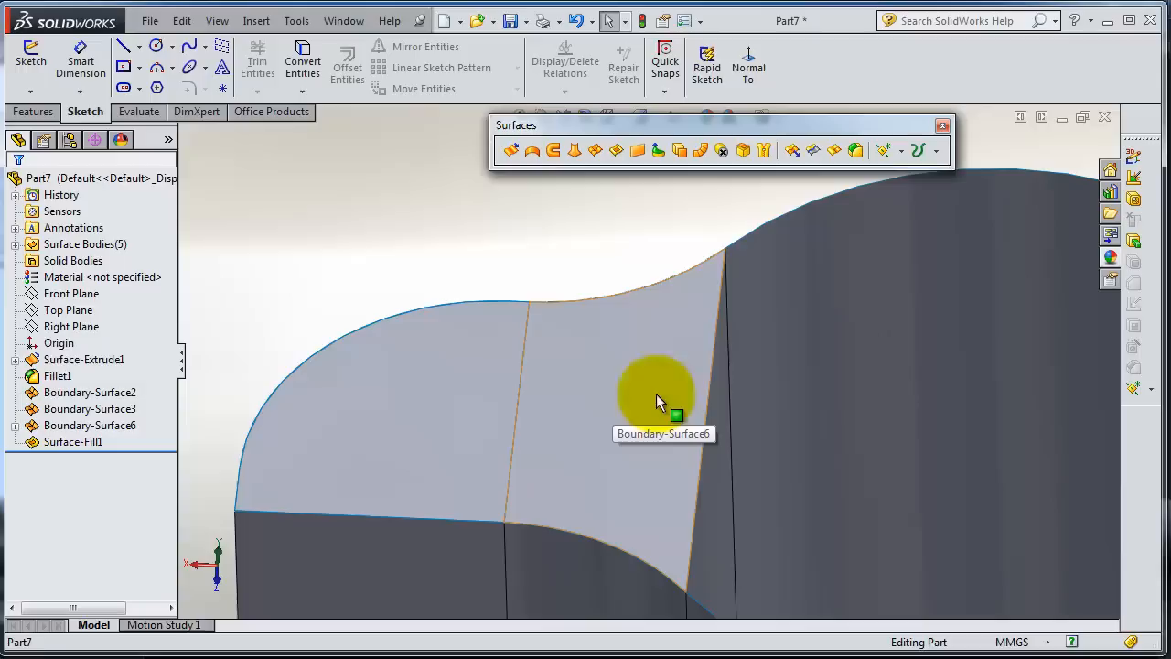
{"action": "mouse_move", "coordinate": [344, 357]}
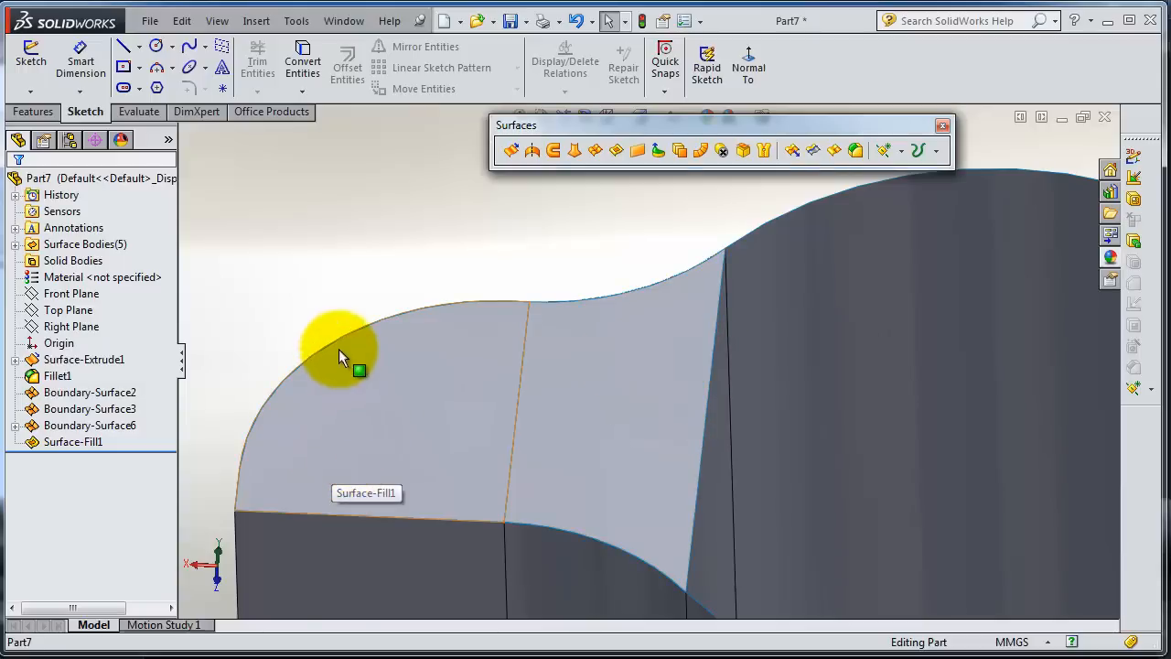